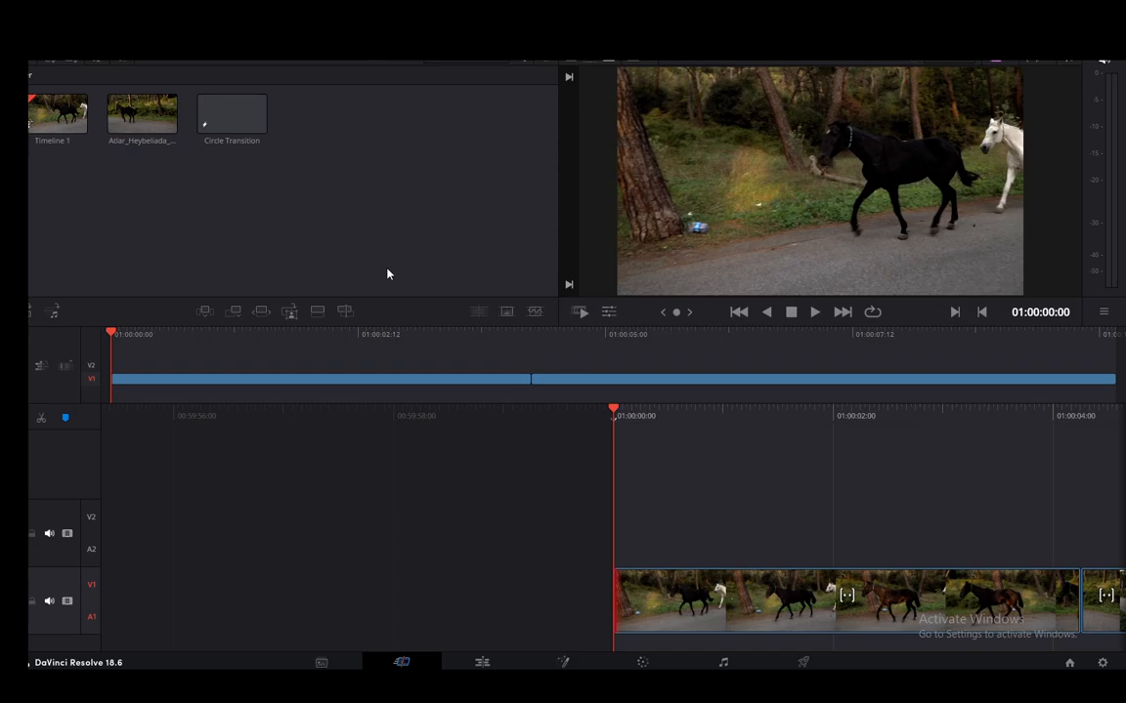
{"action": "mouse_move", "coordinate": [359, 438]}
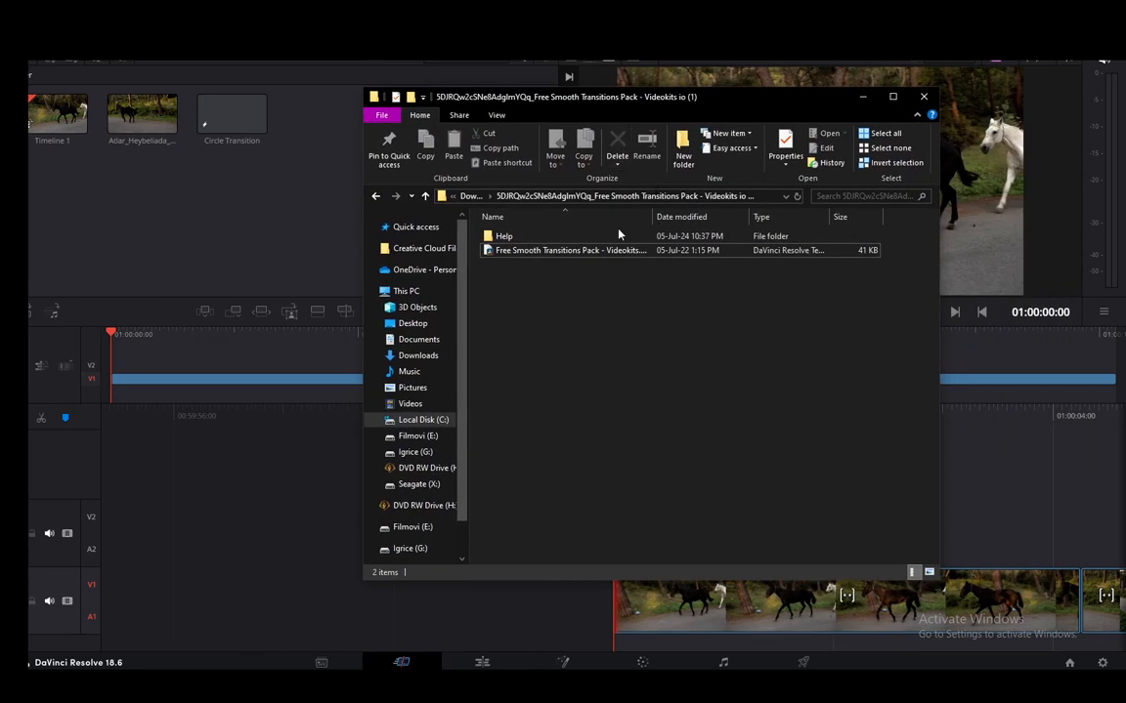
Open the 'Free Smooth Transitions Pack - Videokits.drfx' bundle to bring up Resolve's install prompt.
{"action": "left_click", "coordinate": [568, 250]}
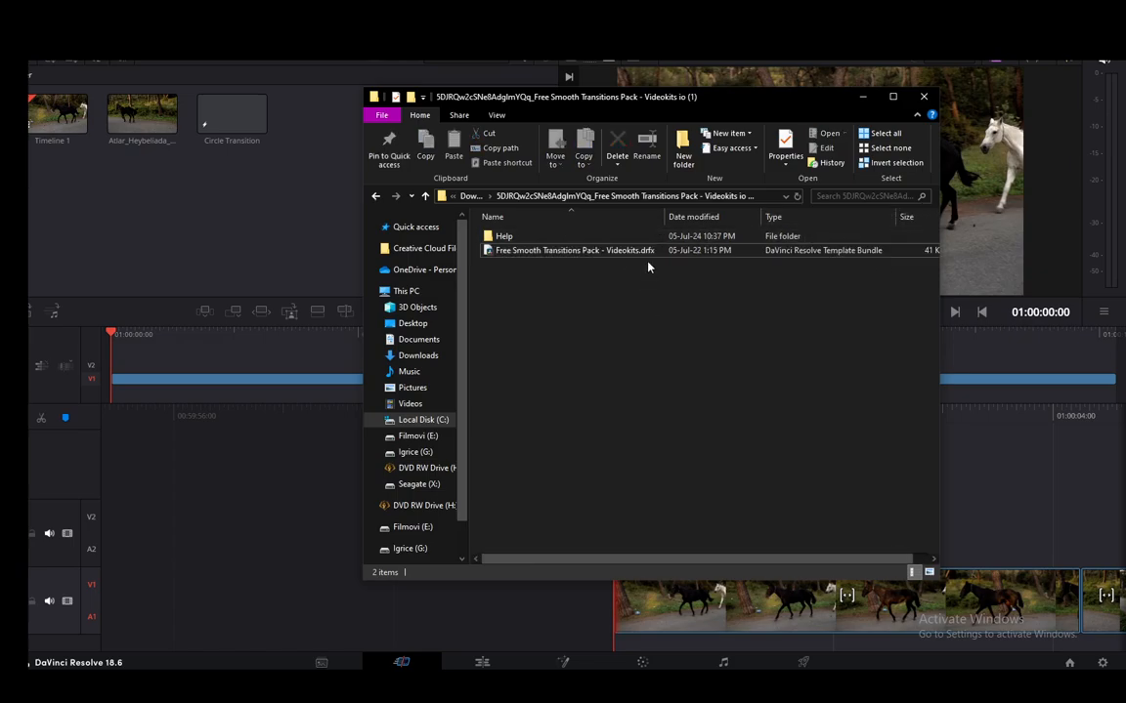
{"action": "left_click", "coordinate": [574, 250]}
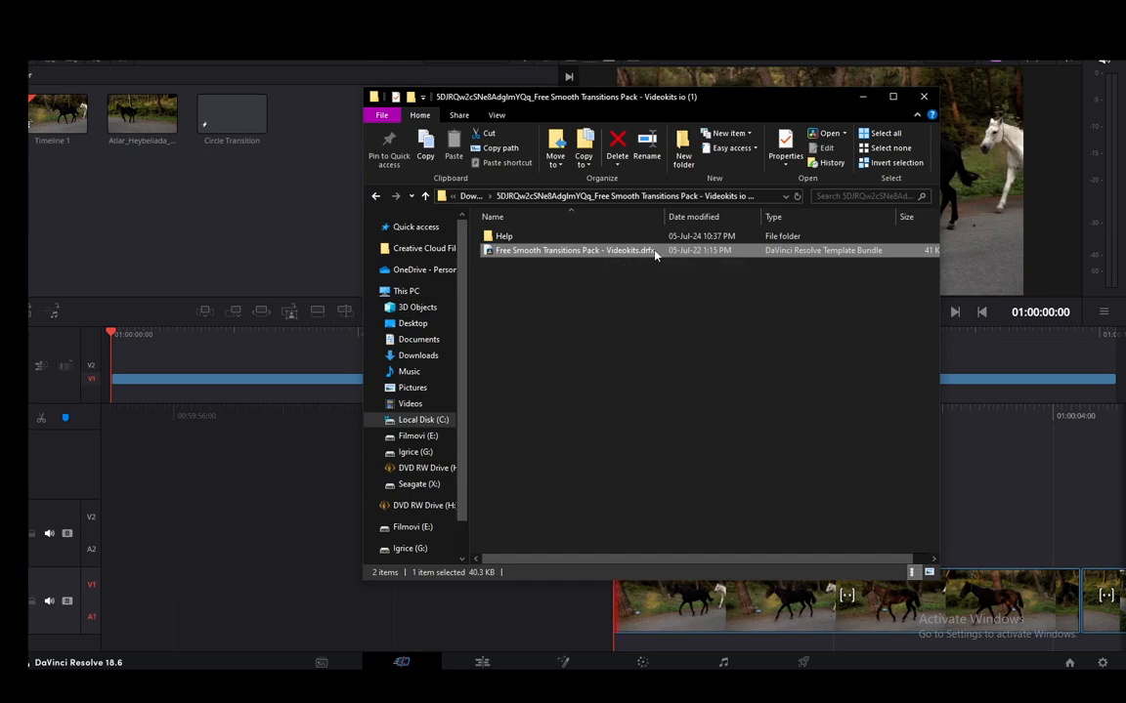
{"action": "left_click", "coordinate": [718, 300]}
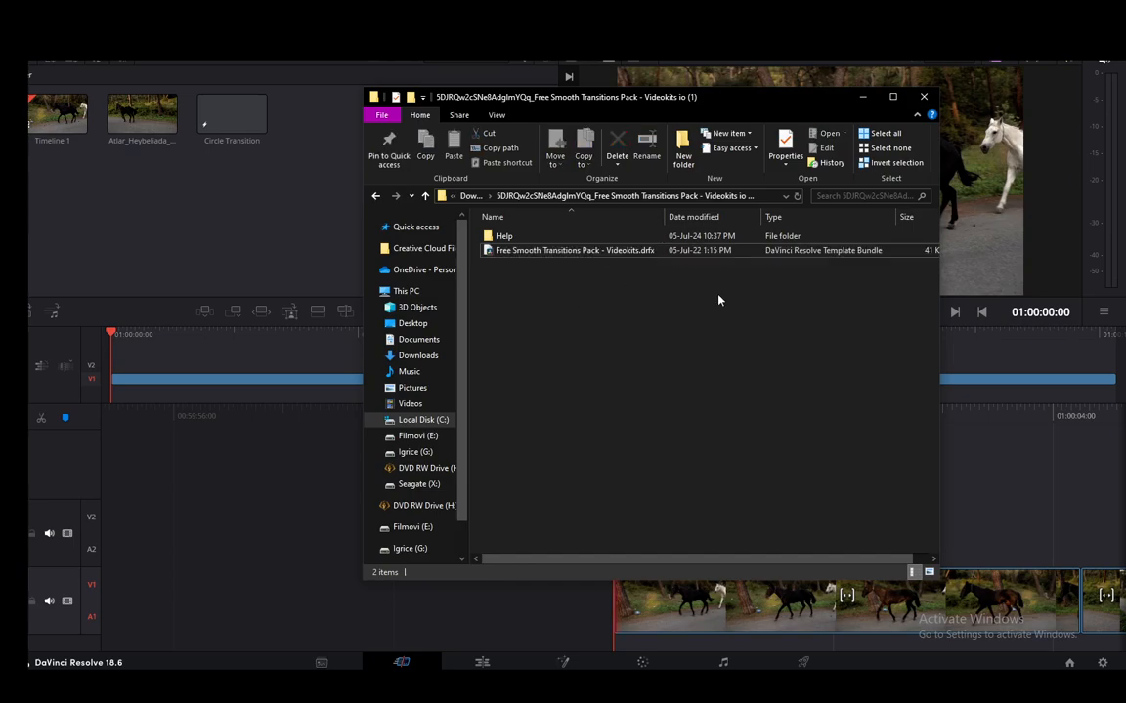
{"action": "left_click", "coordinate": [575, 250]}
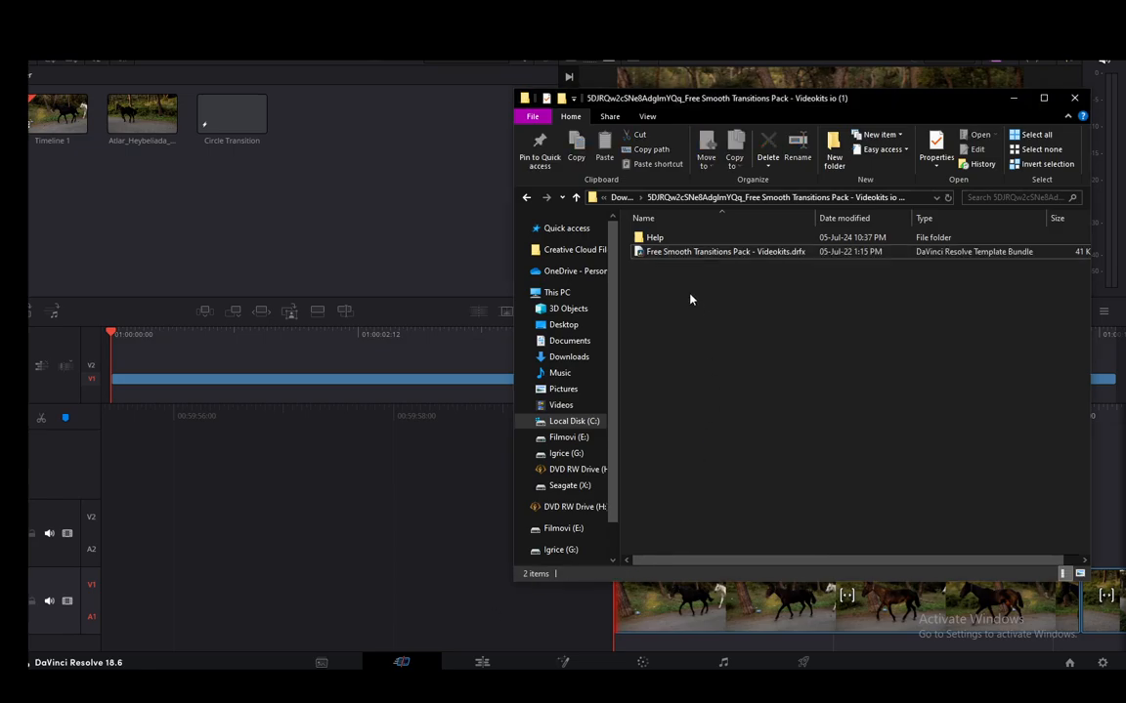
{"action": "left_click", "coordinate": [725, 251]}
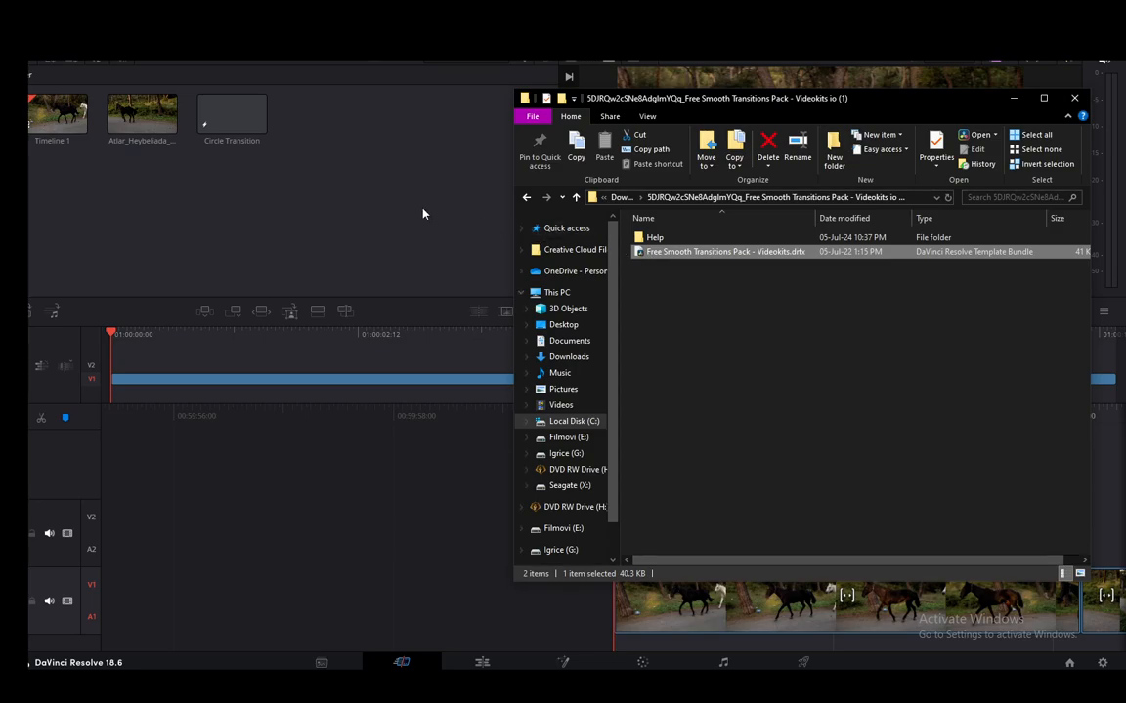
{"action": "double_click", "coordinate": [725, 251]}
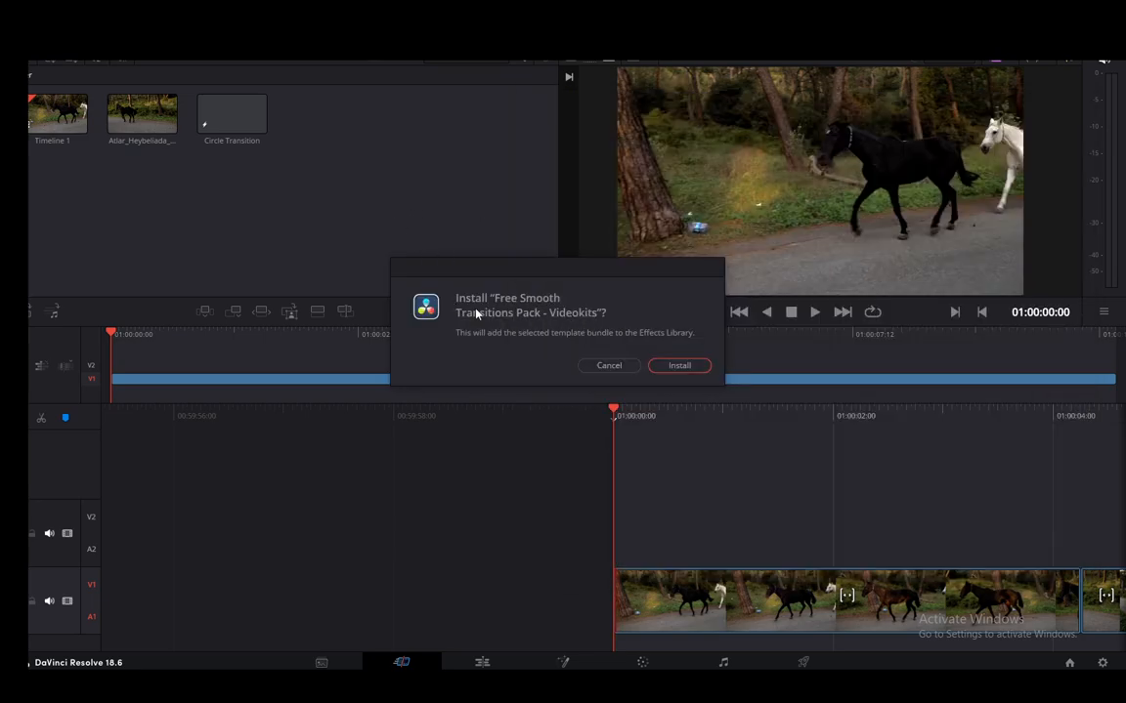
{"action": "mouse_move", "coordinate": [528, 284]}
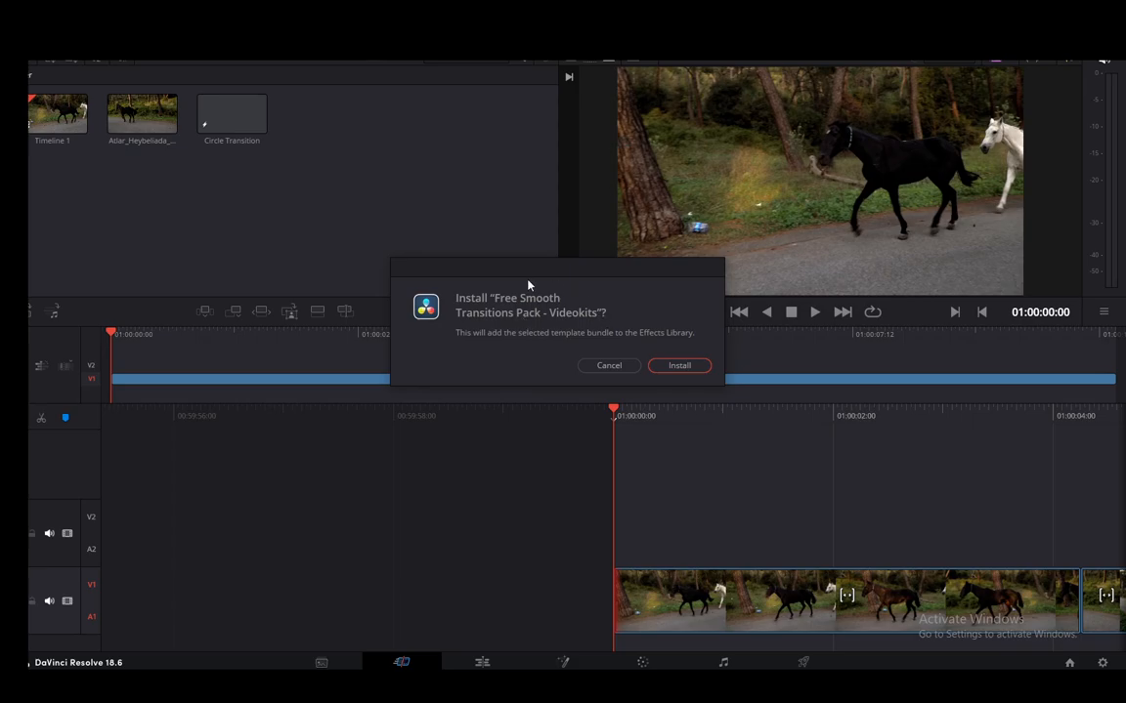
{"action": "mouse_move", "coordinate": [761, 365]}
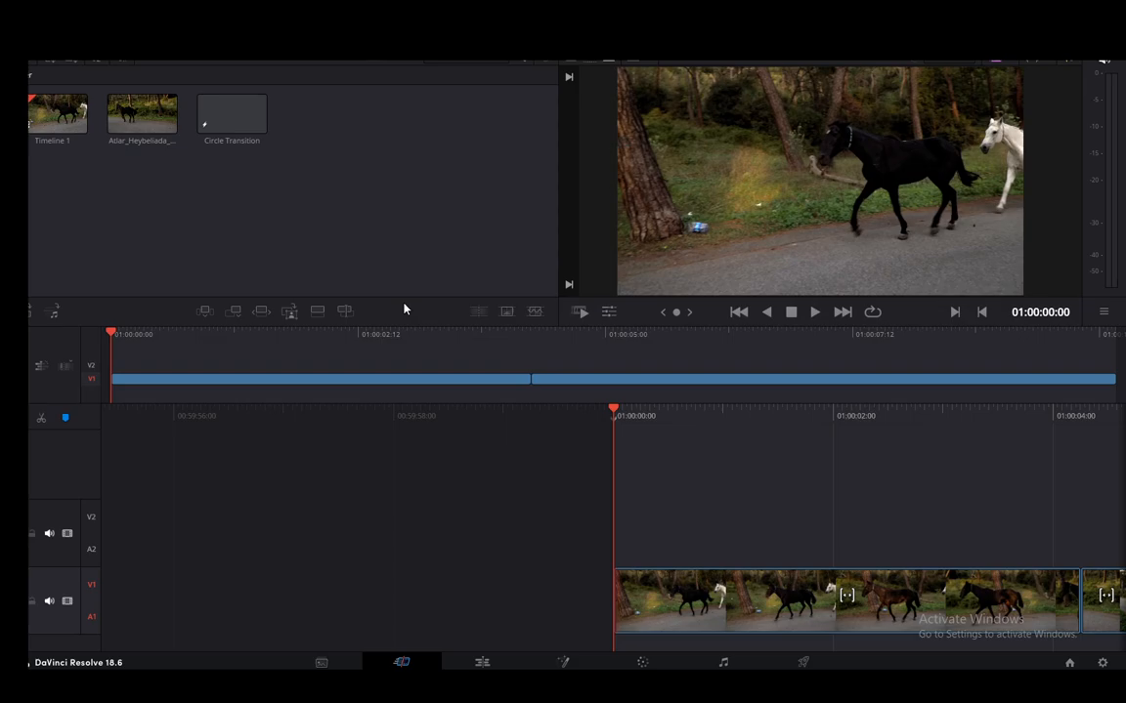
{"action": "mouse_move", "coordinate": [351, 229]}
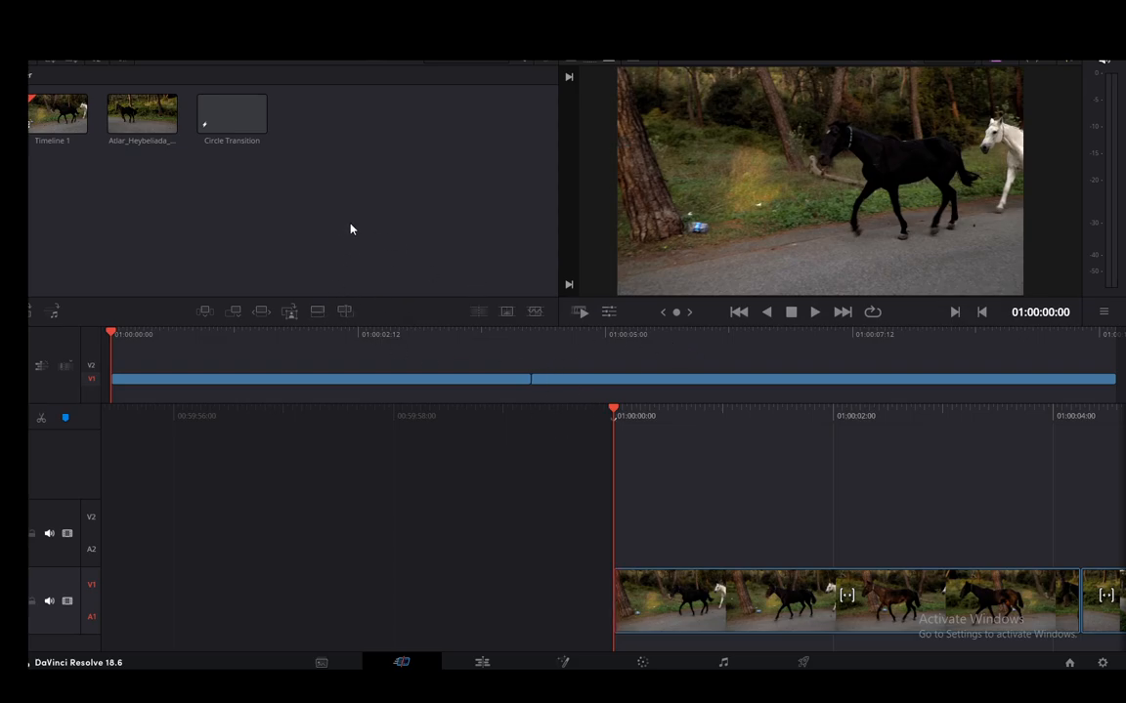
{"action": "mouse_move", "coordinate": [497, 268]}
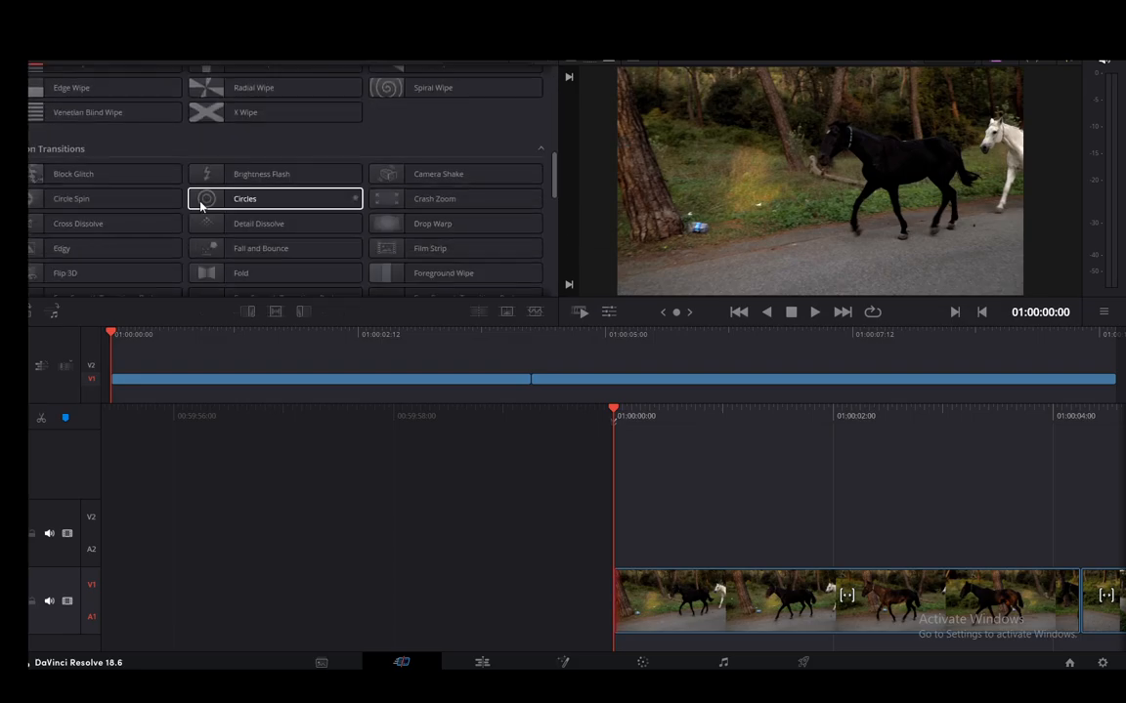
Scroll the Video Transitions list, then switch to the Edit page.
{"action": "scroll", "scroll_direction": "down", "scroll_amount": 3}
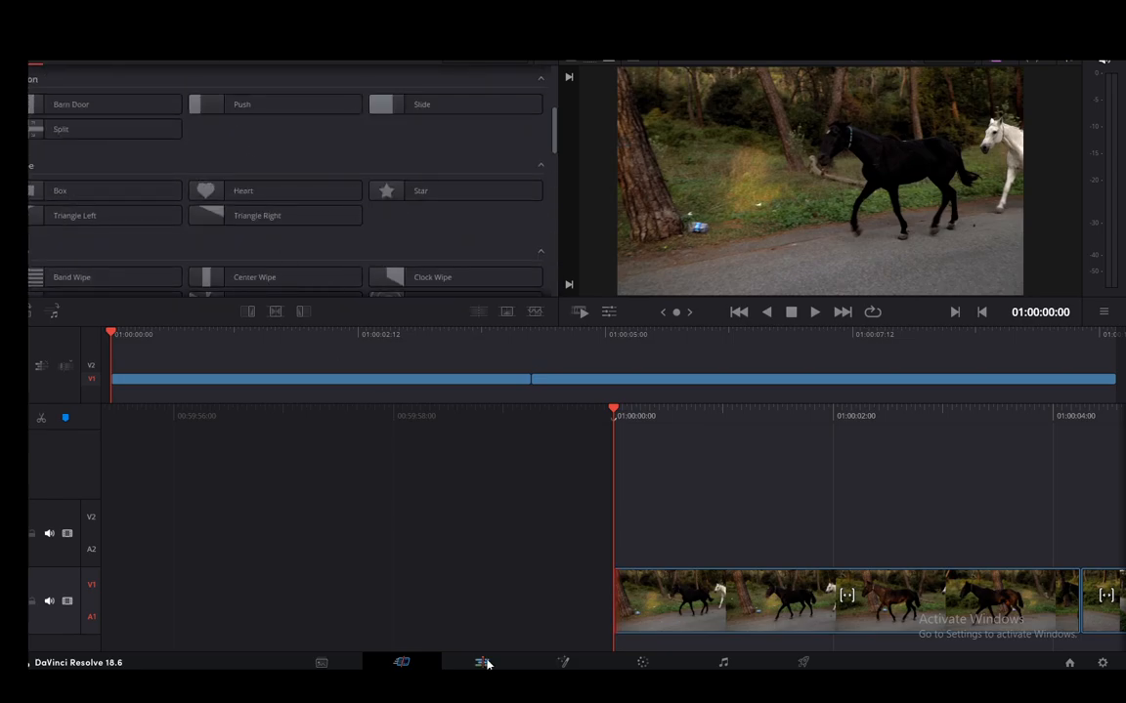
{"action": "left_click", "coordinate": [480, 662]}
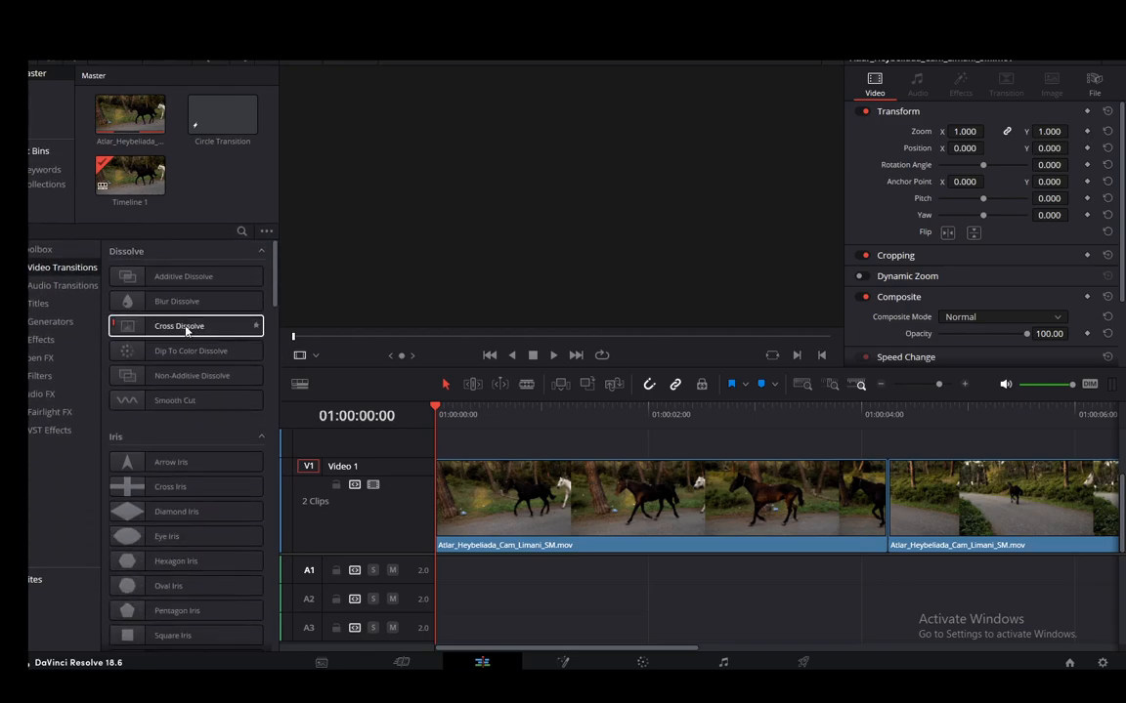
Scroll to the Free Smooth Transitions Pack and drag Left_videokits between the two horse clips.
{"action": "scroll", "scroll_direction": "down", "scroll_amount": 3}
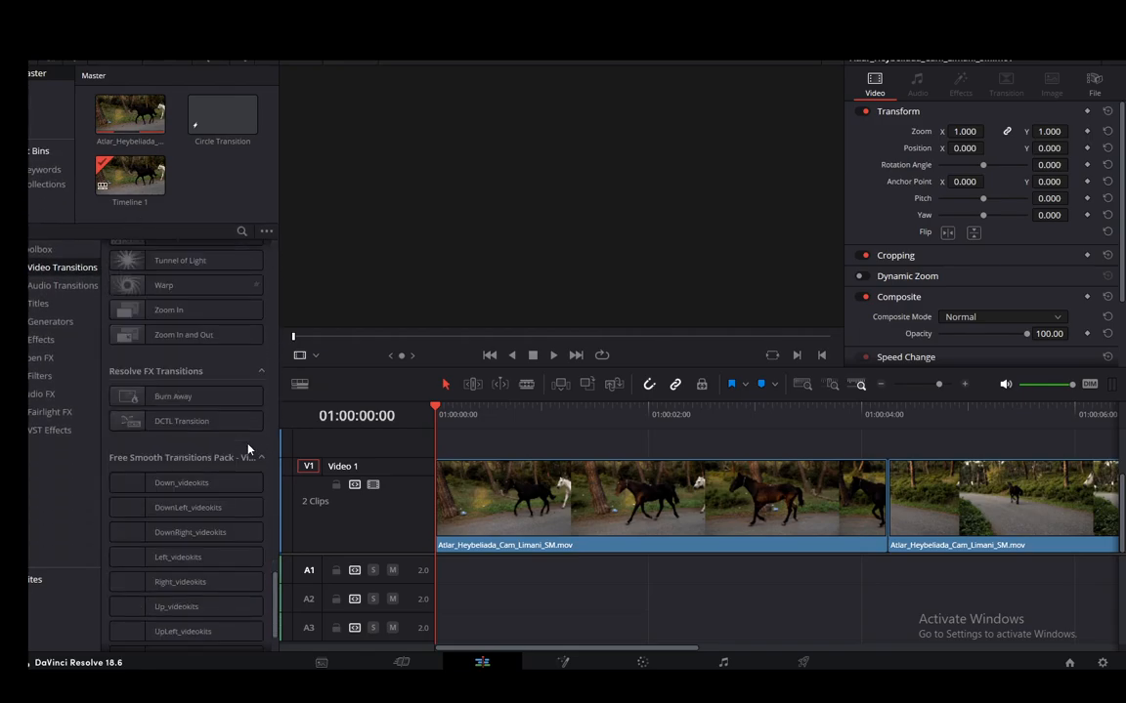
{"action": "scroll", "scroll_direction": "down", "scroll_amount": 3}
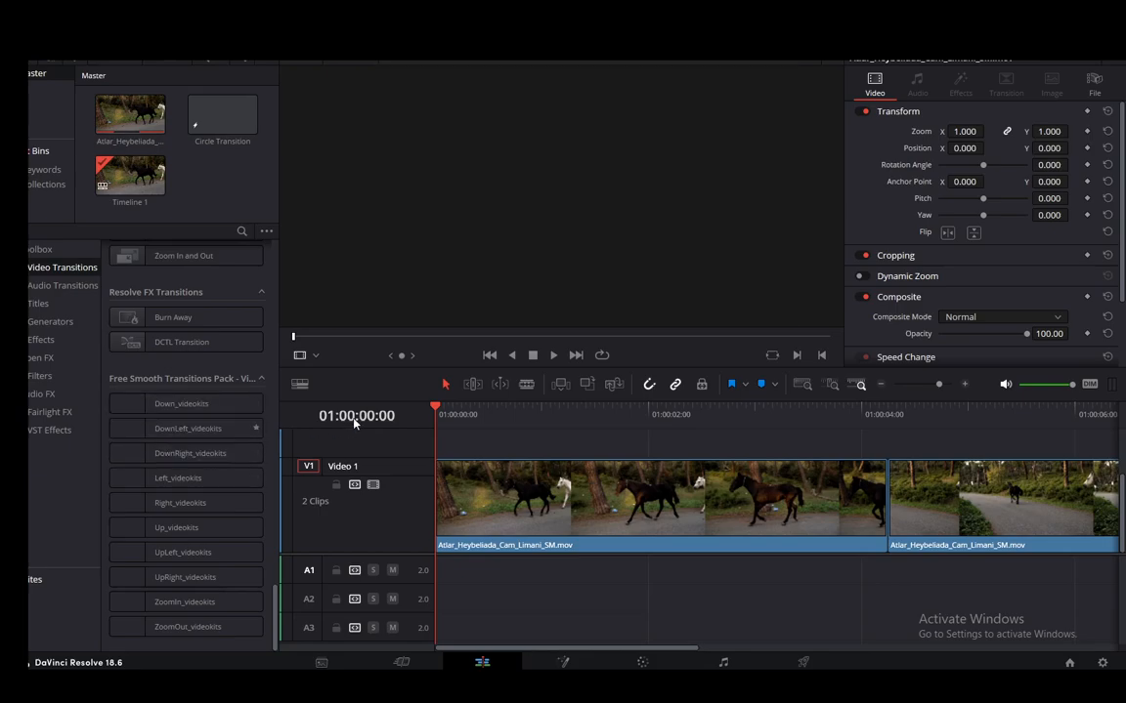
{"action": "left_click", "coordinate": [185, 577]}
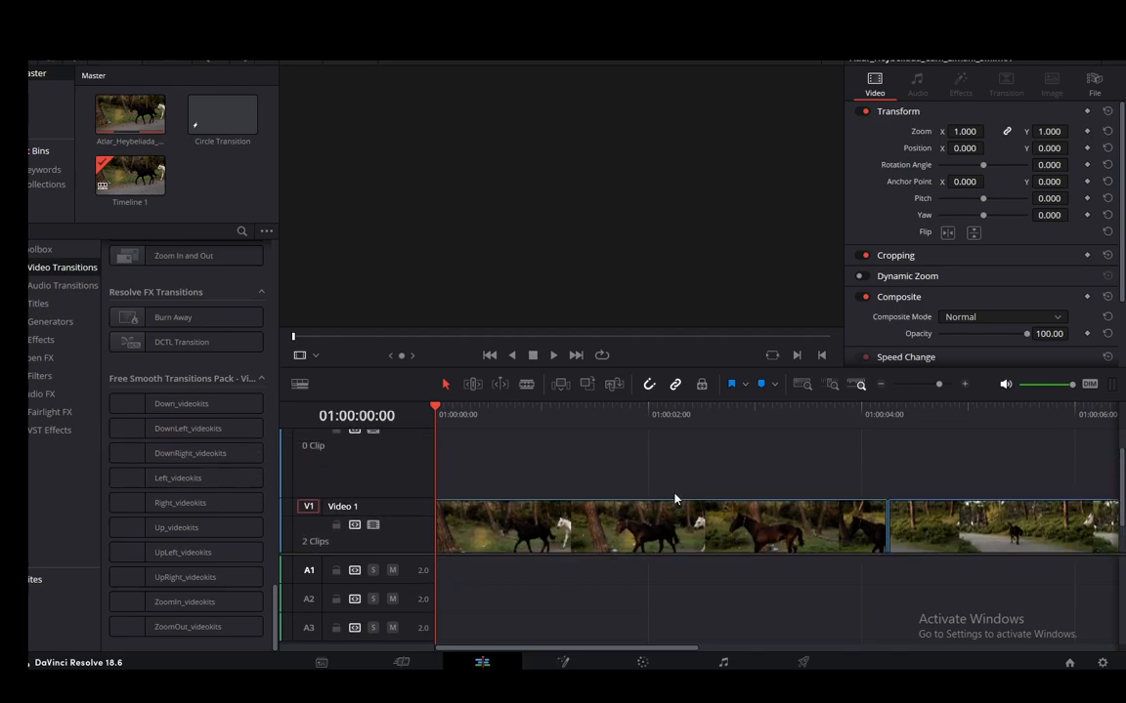
{"action": "left_click_drag", "start_coordinate": [178, 478], "coordinate": [889, 503]}
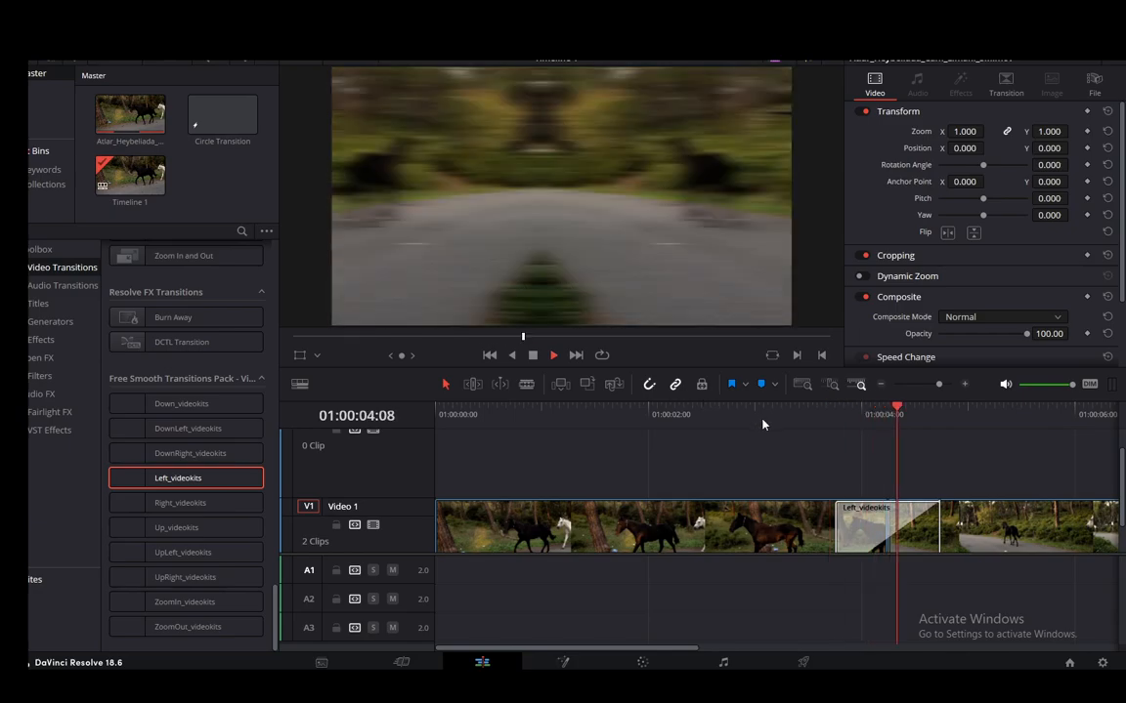
Stop the Left_videokits preview, returning playback to the timeline start.
{"action": "left_click", "coordinate": [533, 355]}
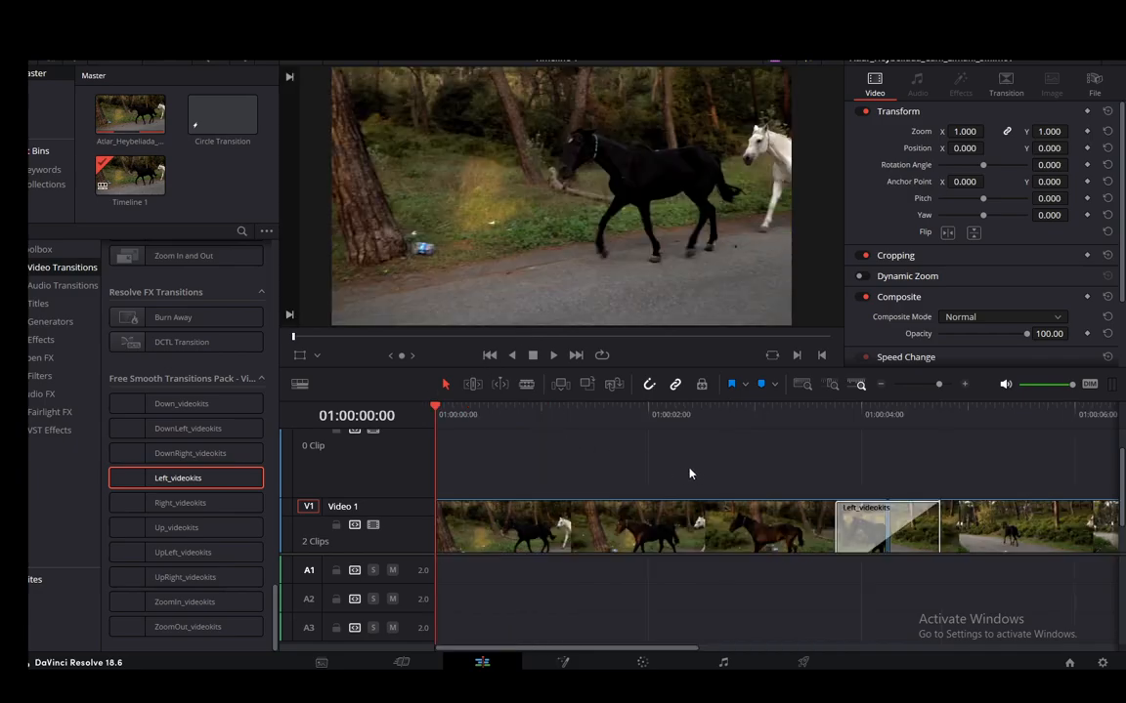
{"action": "mouse_move", "coordinate": [456, 354]}
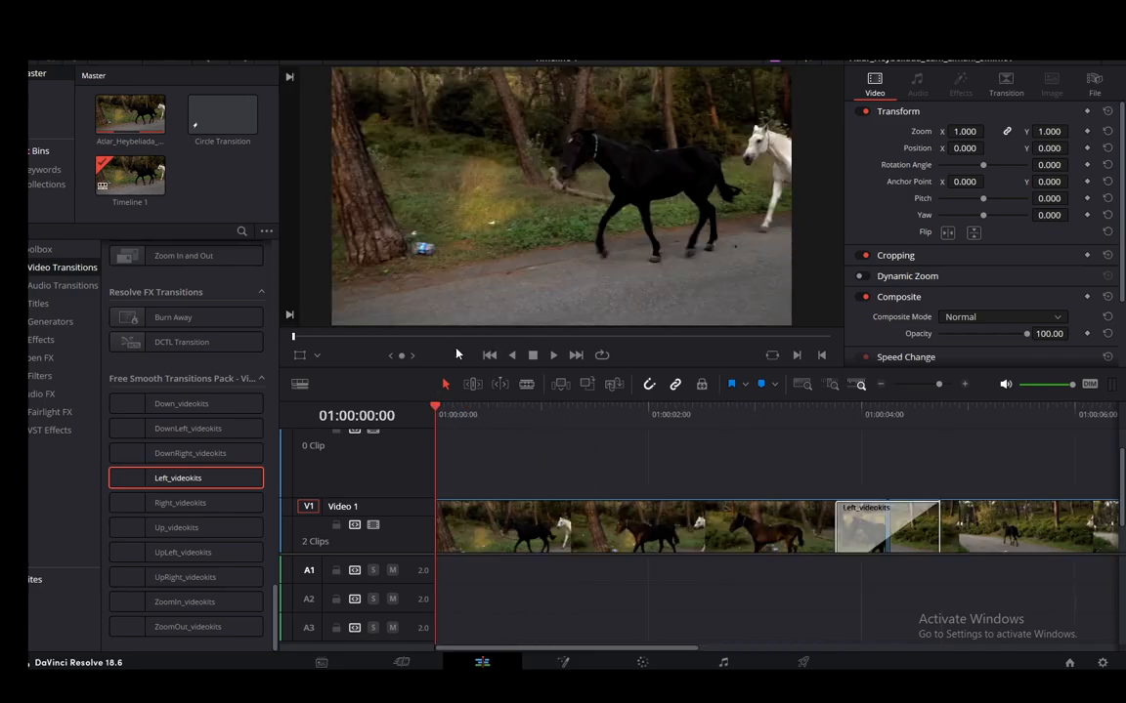